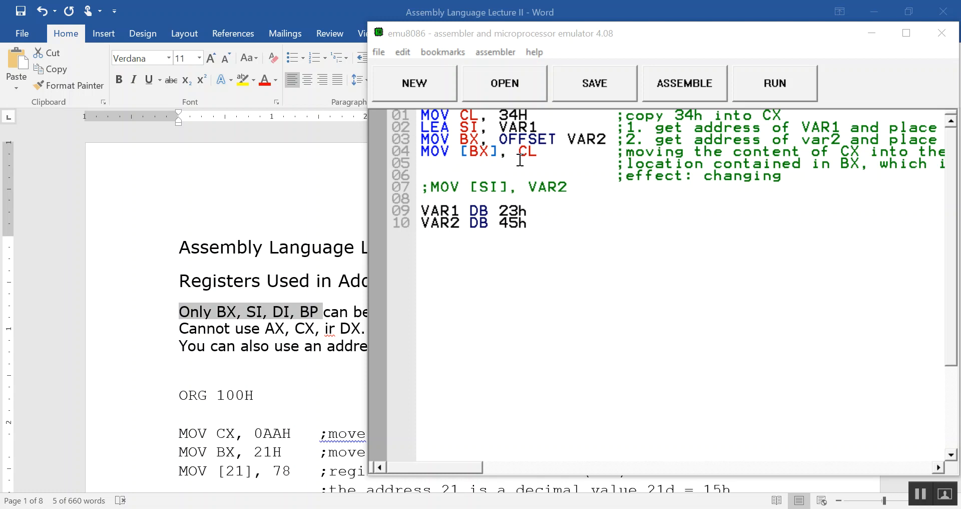
{"action": "mouse_move", "coordinate": [476, 149]}
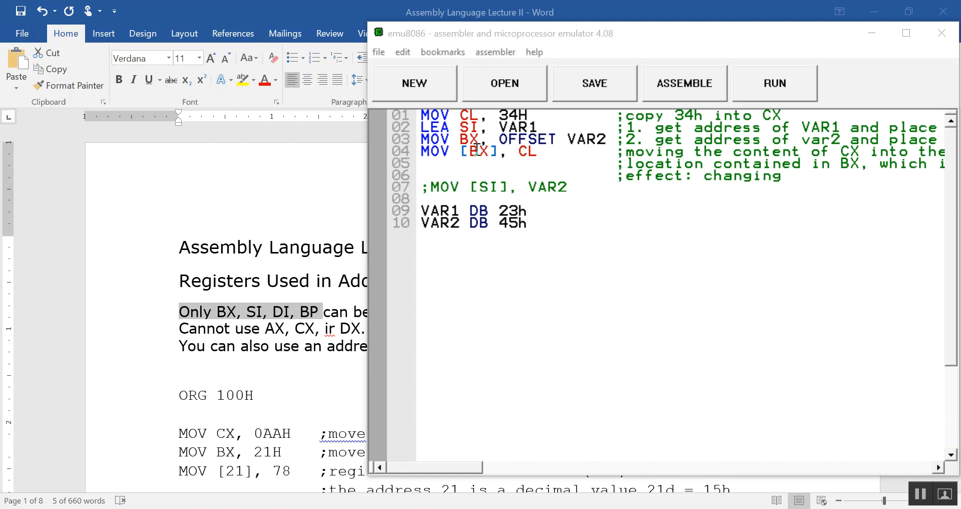
{"action": "mouse_move", "coordinate": [492, 173]}
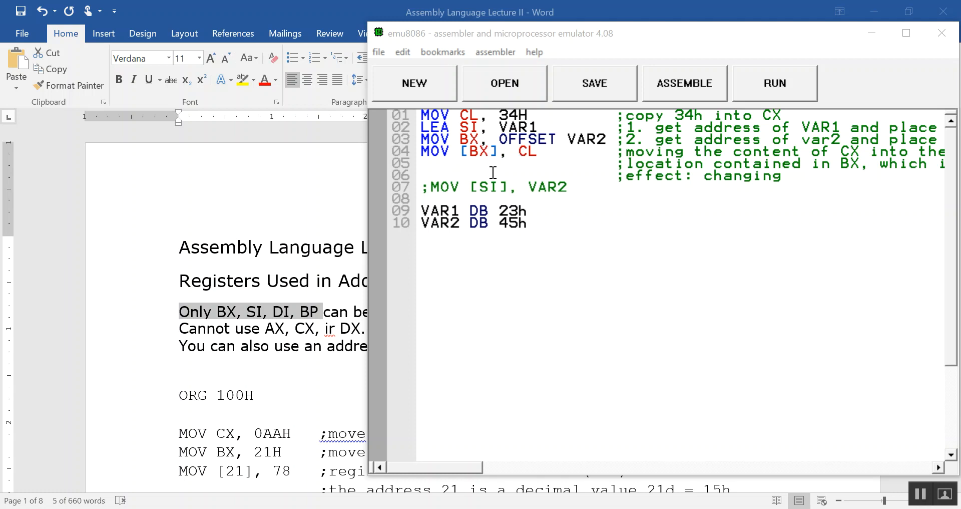
{"action": "mouse_move", "coordinate": [437, 121]}
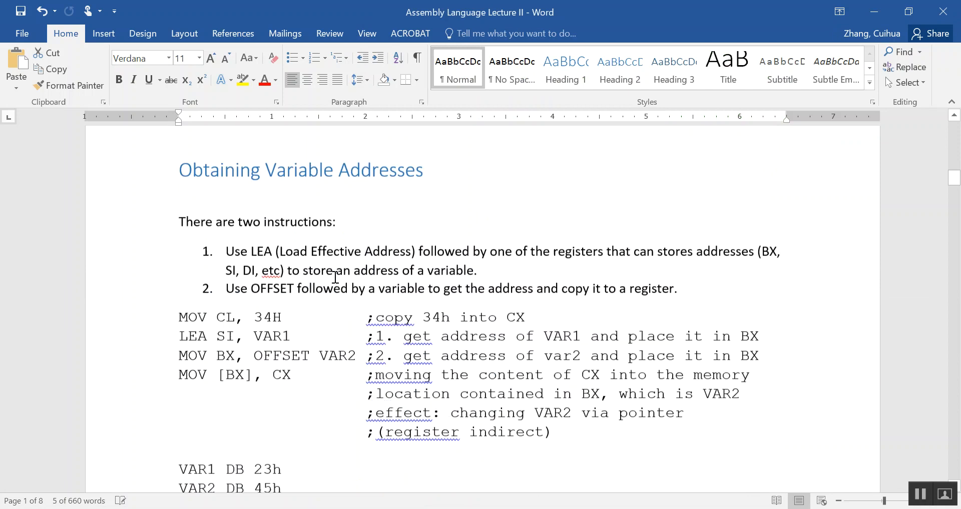
- Scroll the Word notes to the Obtaining Variable Addresses section with the LEA/OFFSET example
{"action": "scroll", "scroll_direction": "down", "scroll_amount": 3}
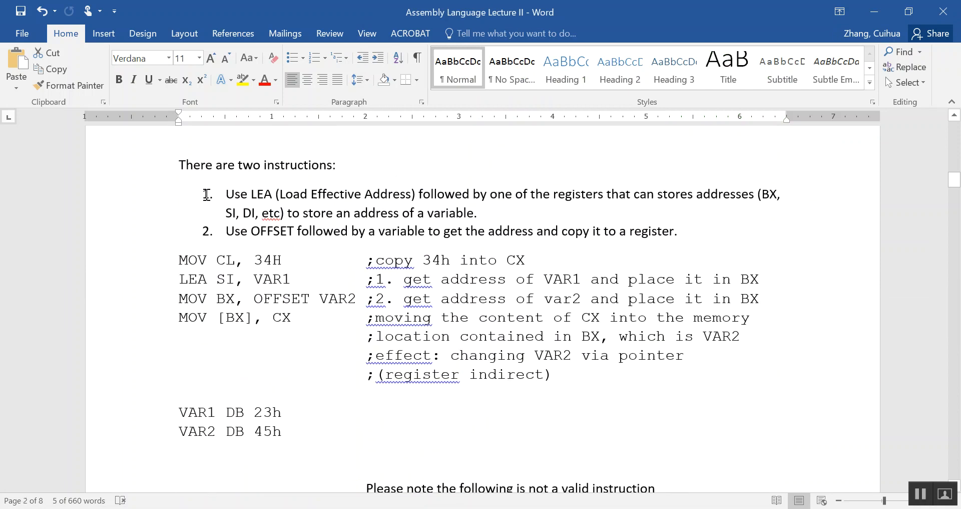
{"action": "mouse_move", "coordinate": [248, 237]}
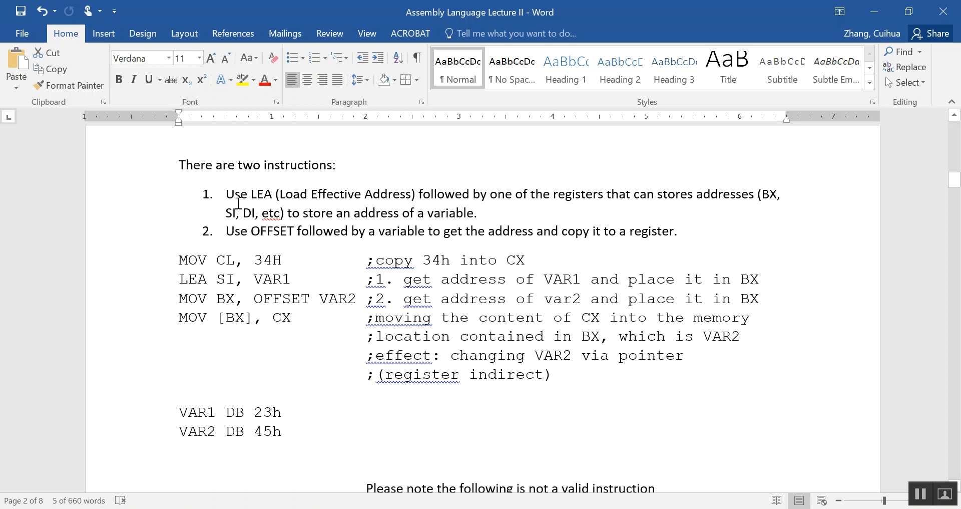
{"action": "mouse_move", "coordinate": [306, 212]}
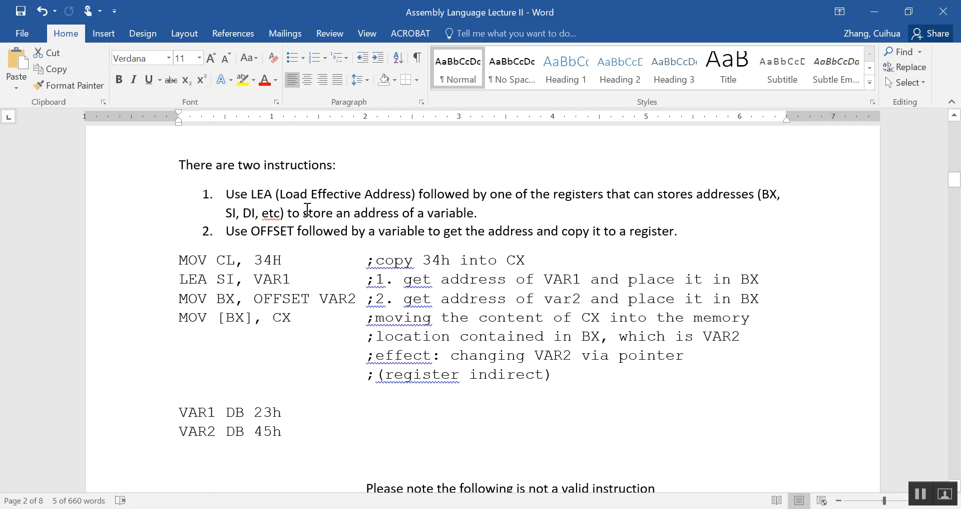
{"action": "mouse_move", "coordinate": [264, 244]}
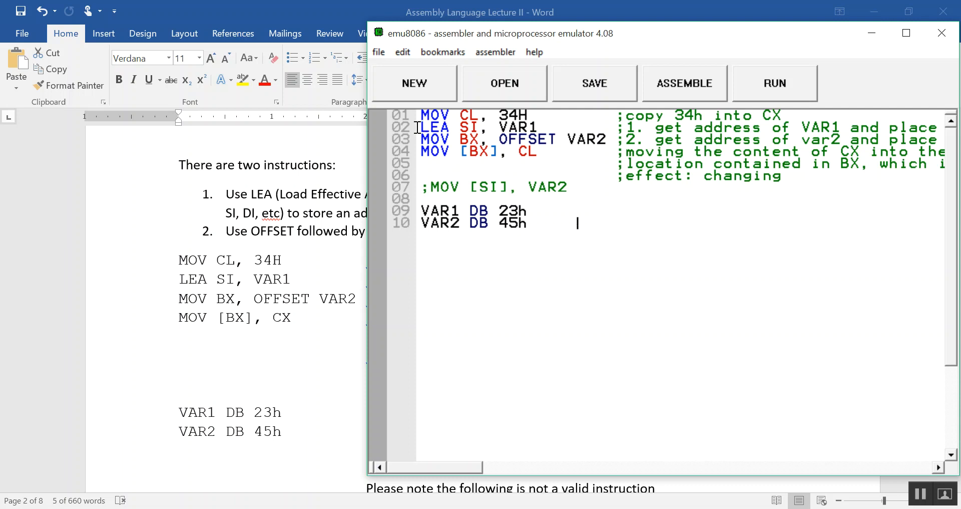
- Select a word in the LEA SI, VAR1 line of the emu8086 source while the notes show Registers Used in Addressing
{"action": "double_click", "coordinate": [478, 127]}
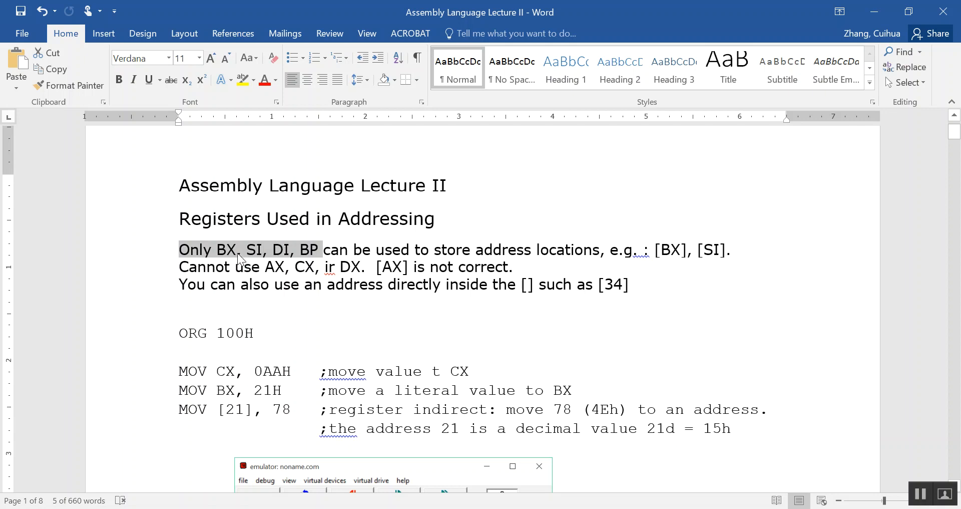
{"action": "mouse_move", "coordinate": [315, 259]}
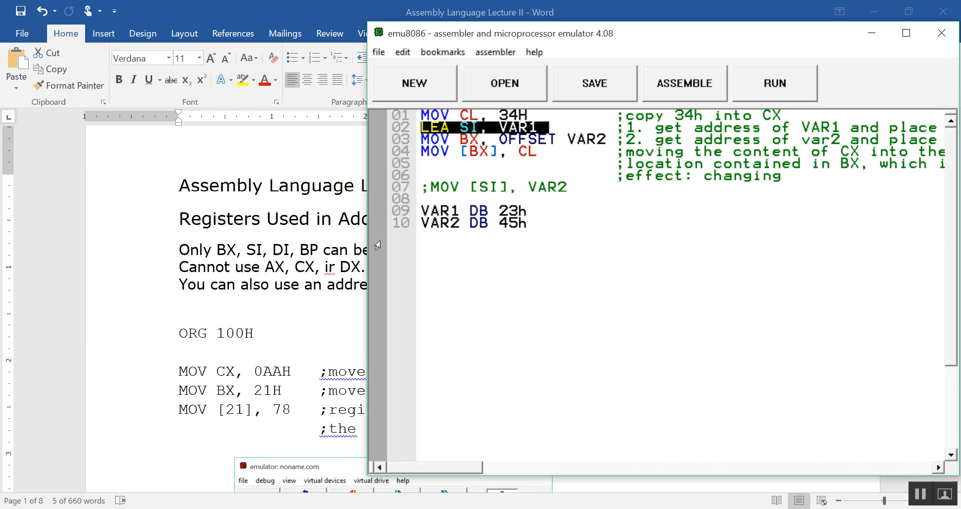
- Highlight the SI and BX registers in the LEA and OFFSET source lines while explaining them
{"action": "left_click", "coordinate": [472, 127]}
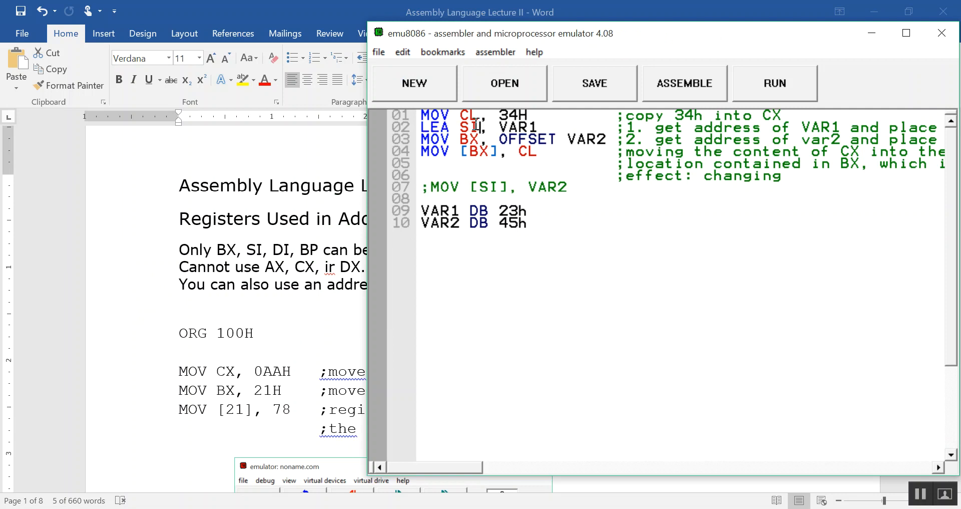
{"action": "double_click", "coordinate": [471, 127]}
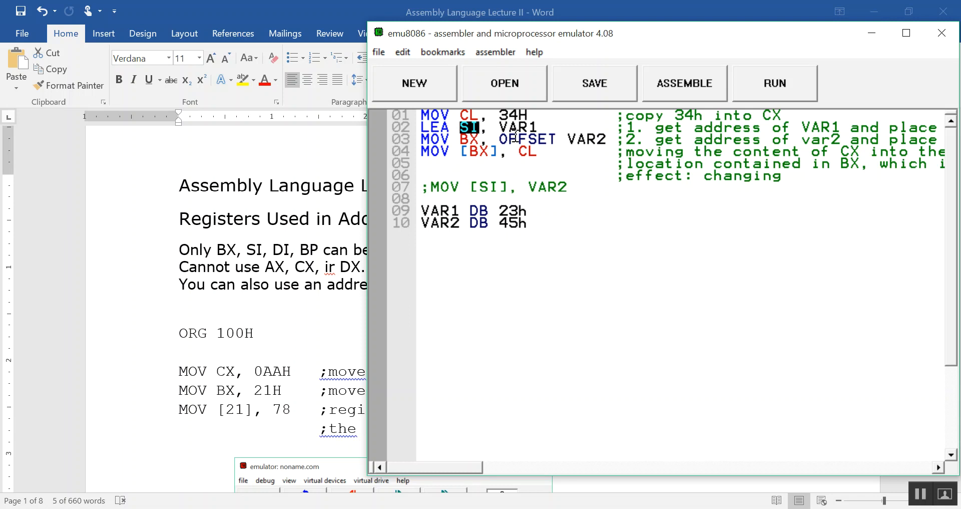
{"action": "mouse_move", "coordinate": [589, 141]}
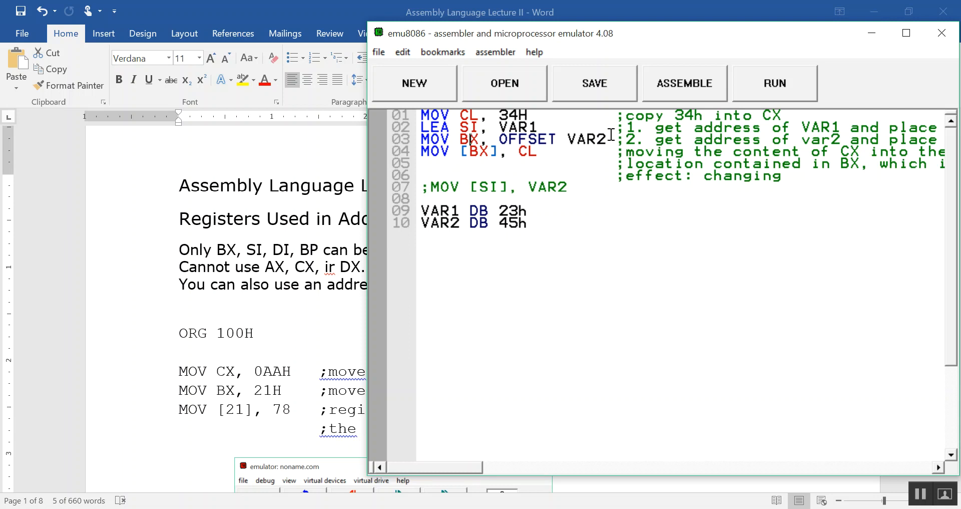
{"action": "mouse_move", "coordinate": [449, 151]}
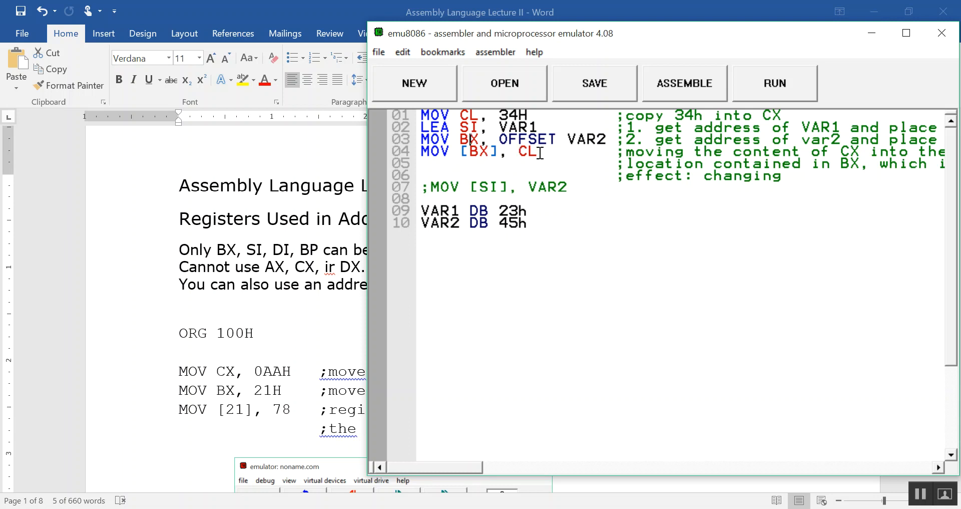
{"action": "mouse_move", "coordinate": [482, 222]}
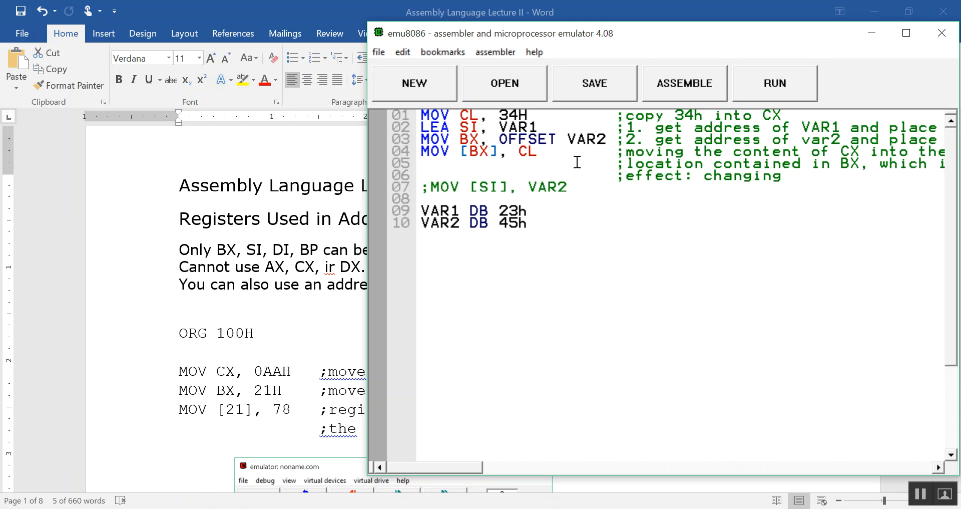
{"action": "mouse_move", "coordinate": [517, 164]}
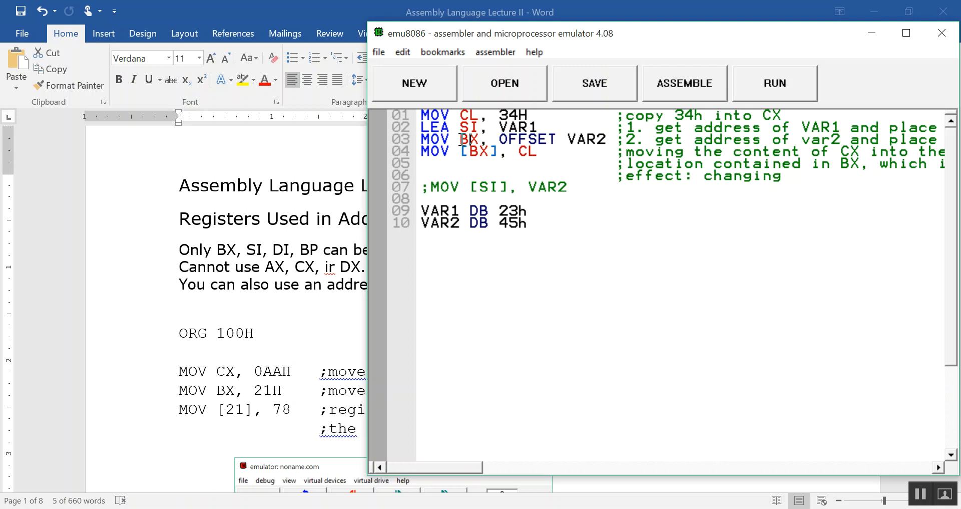
{"action": "mouse_move", "coordinate": [474, 138]}
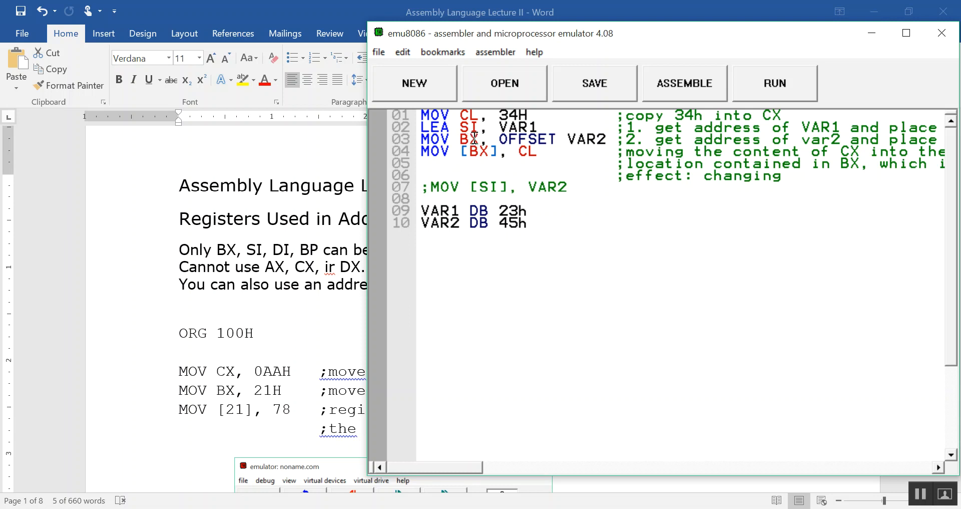
{"action": "double_click", "coordinate": [470, 139]}
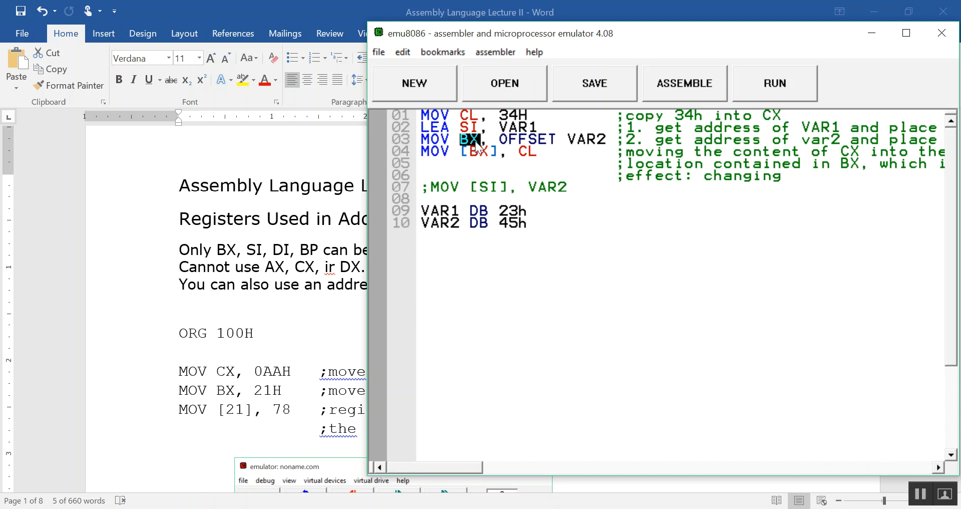
{"action": "mouse_move", "coordinate": [478, 150]}
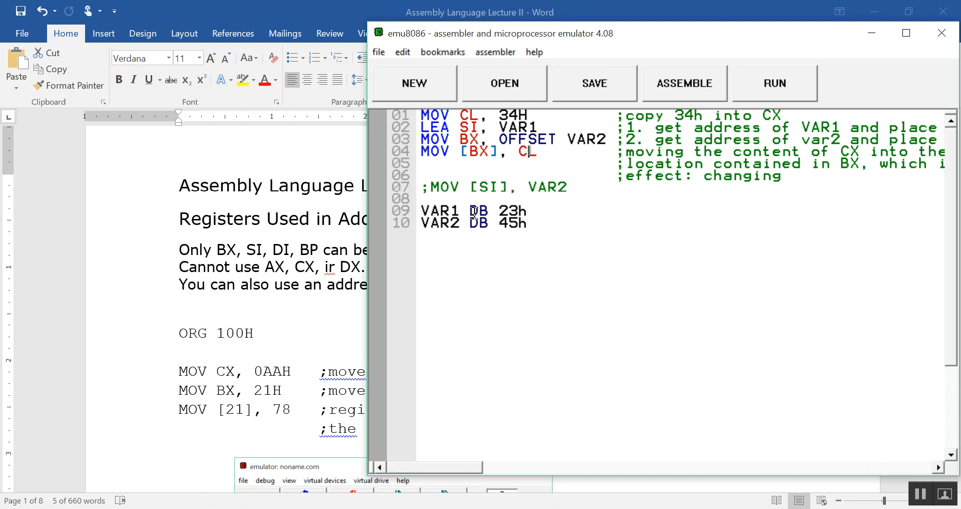
{"action": "double_click", "coordinate": [479, 212]}
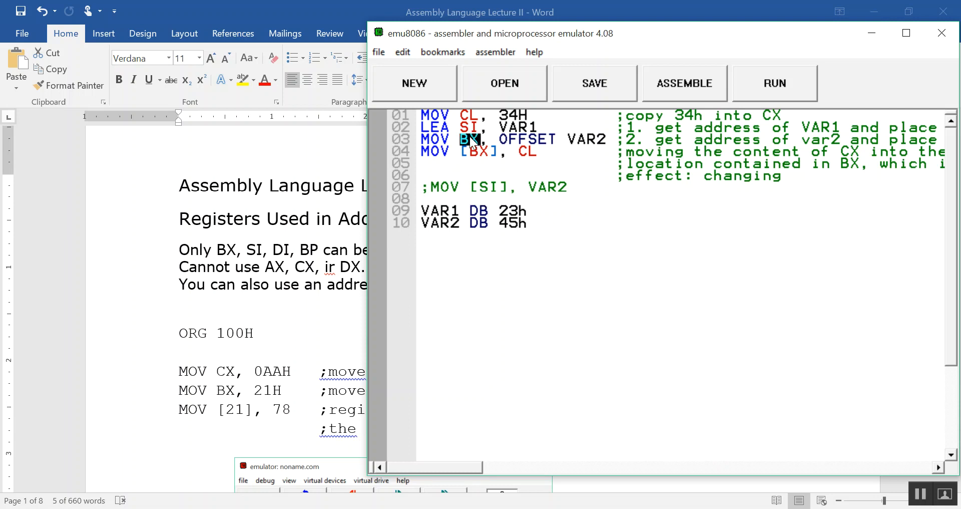
{"action": "mouse_move", "coordinate": [471, 138]}
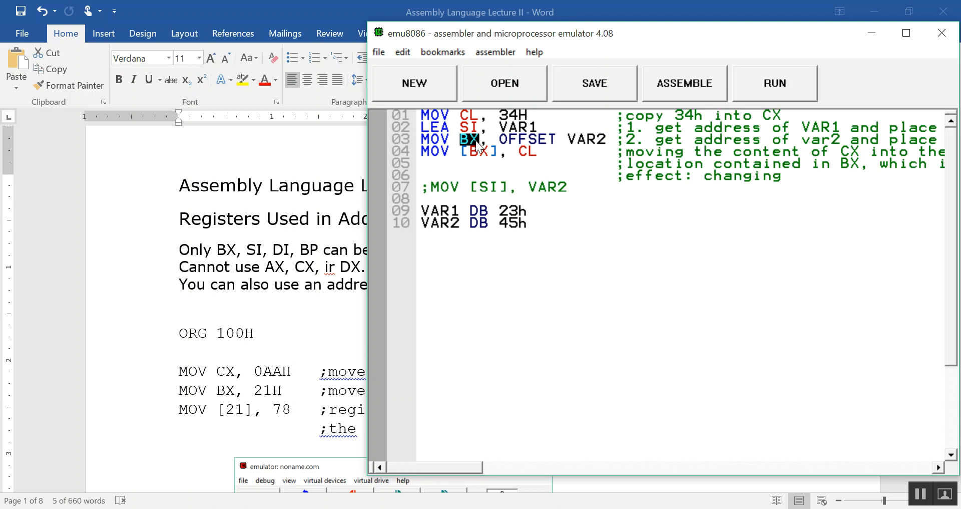
{"action": "mouse_move", "coordinate": [690, 80]}
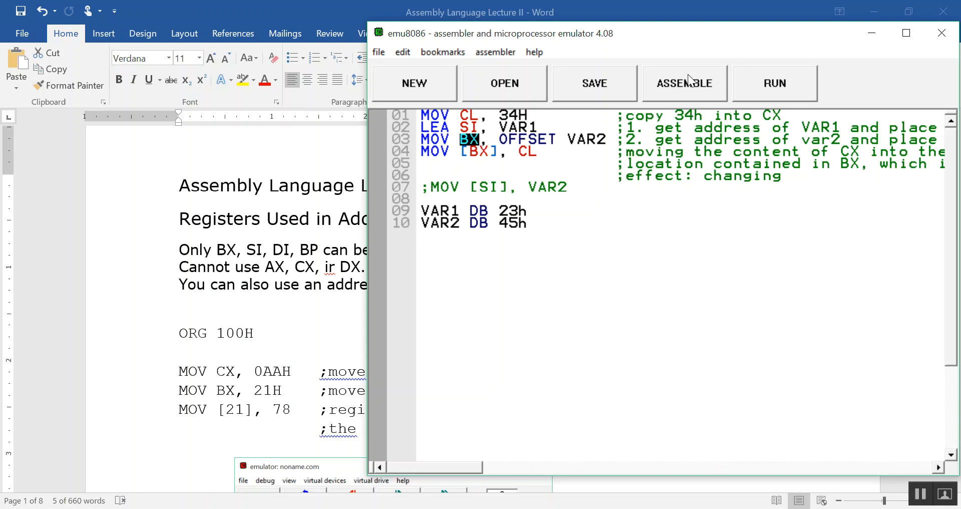
- Assemble the program into noname.bin and run it in the emulator until it halts
{"action": "left_click", "coordinate": [594, 83]}
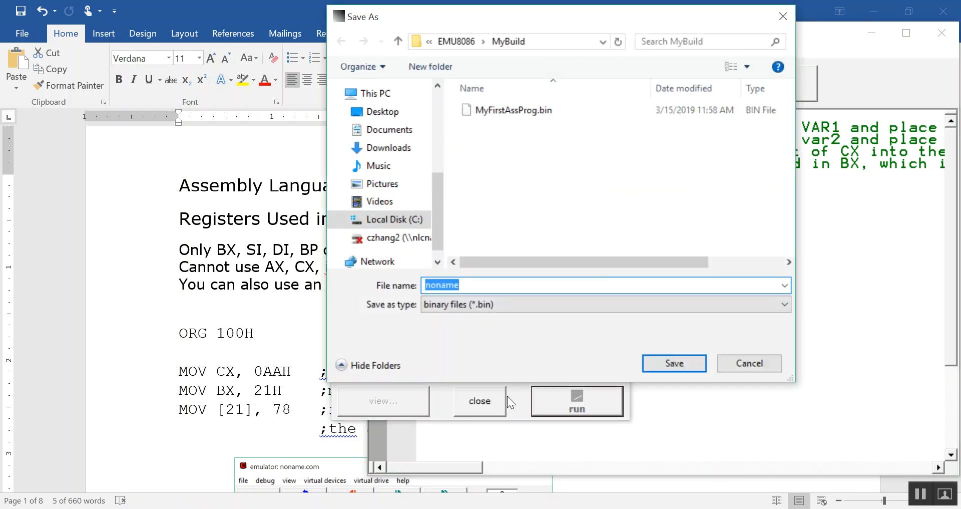
{"action": "left_click", "coordinate": [673, 362]}
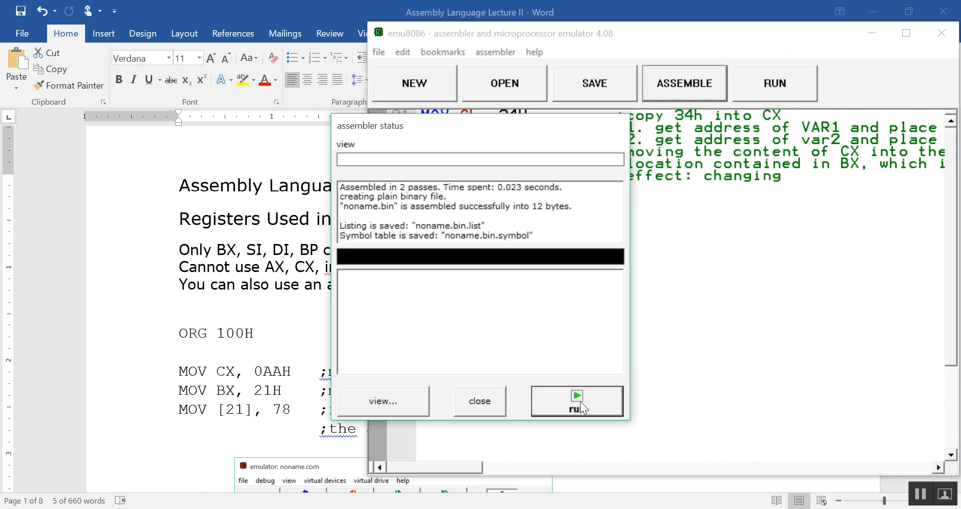
{"action": "left_click", "coordinate": [577, 400]}
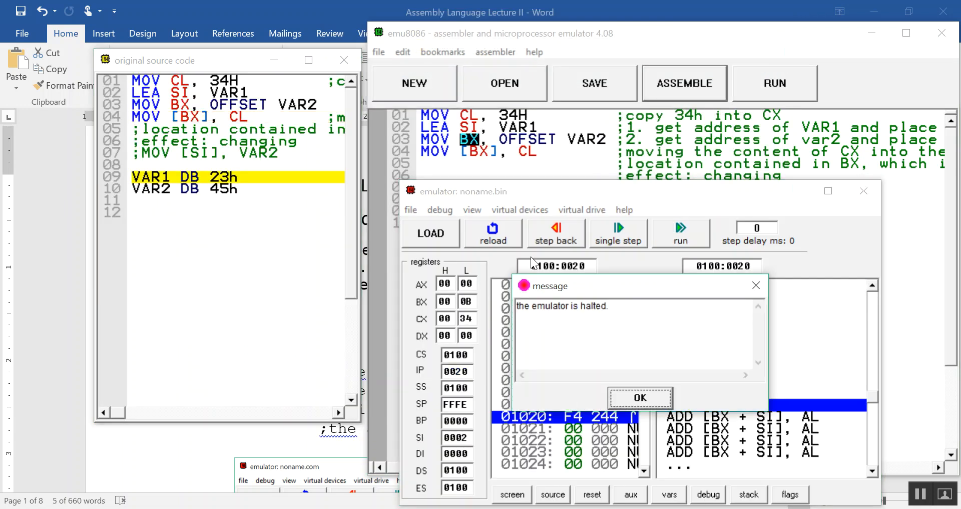
- Reload the program and single-step it, showing VAR1 (23h at 0100A) and VAR2 (45h at 0100B) in memory
{"action": "left_click", "coordinate": [640, 398]}
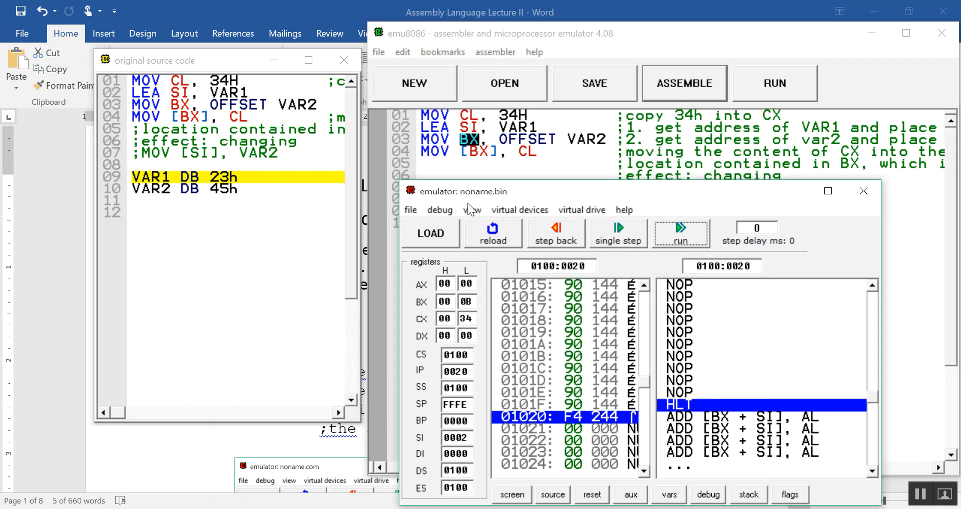
{"action": "left_click", "coordinate": [493, 233]}
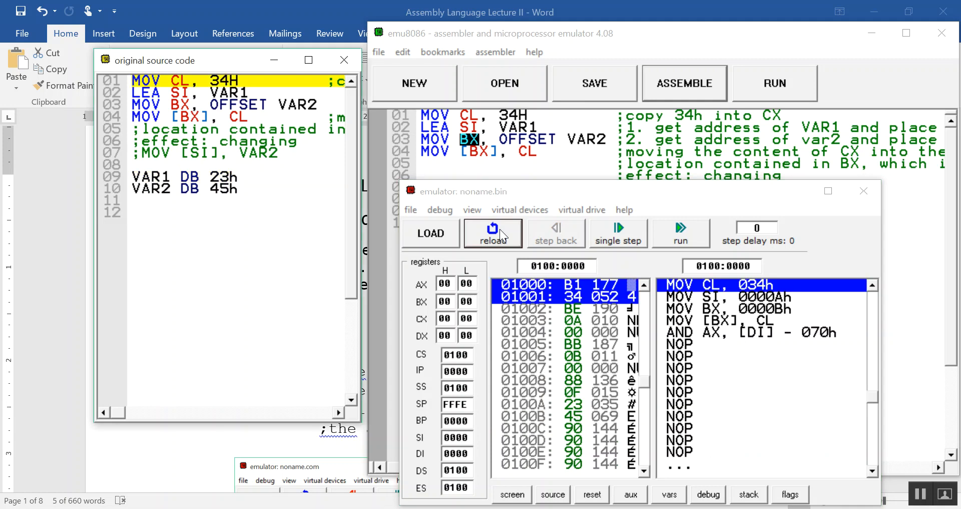
{"action": "mouse_move", "coordinate": [604, 306]}
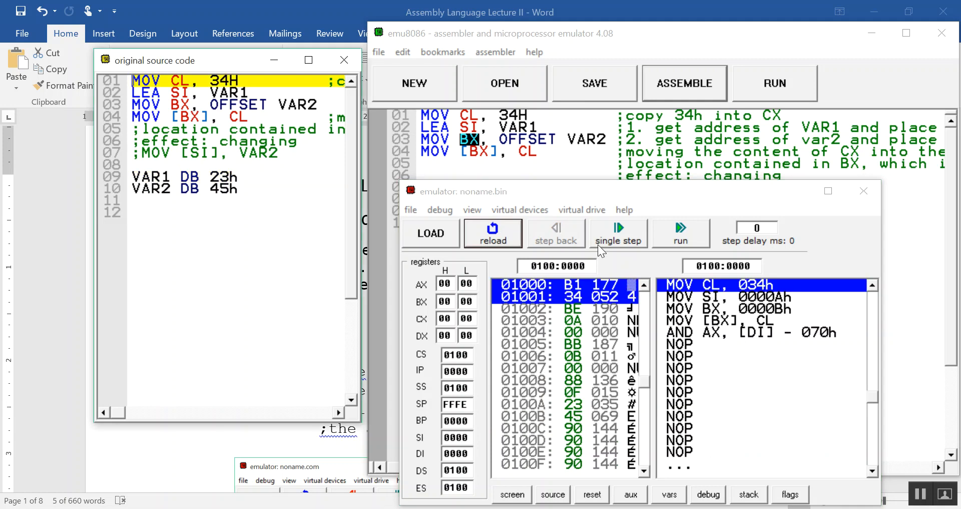
{"action": "left_click", "coordinate": [617, 234]}
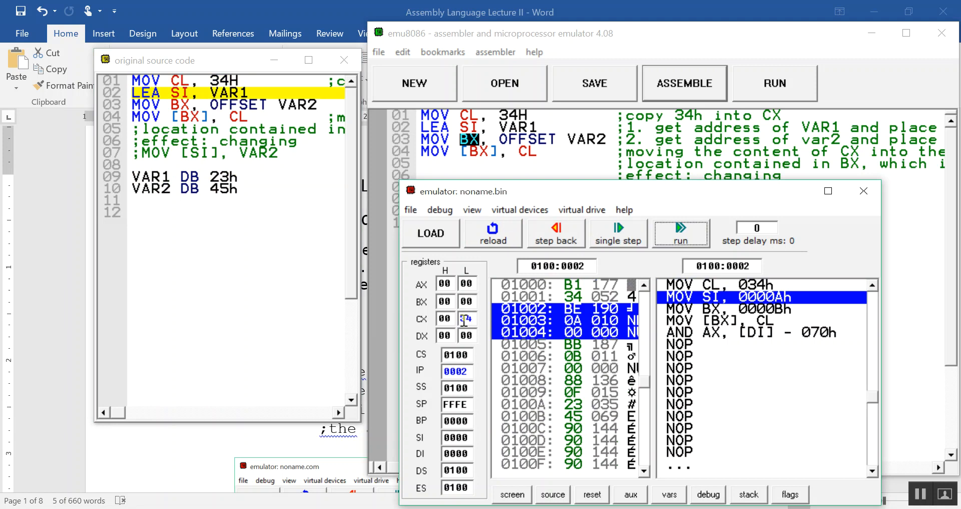
{"action": "left_click", "coordinate": [618, 239]}
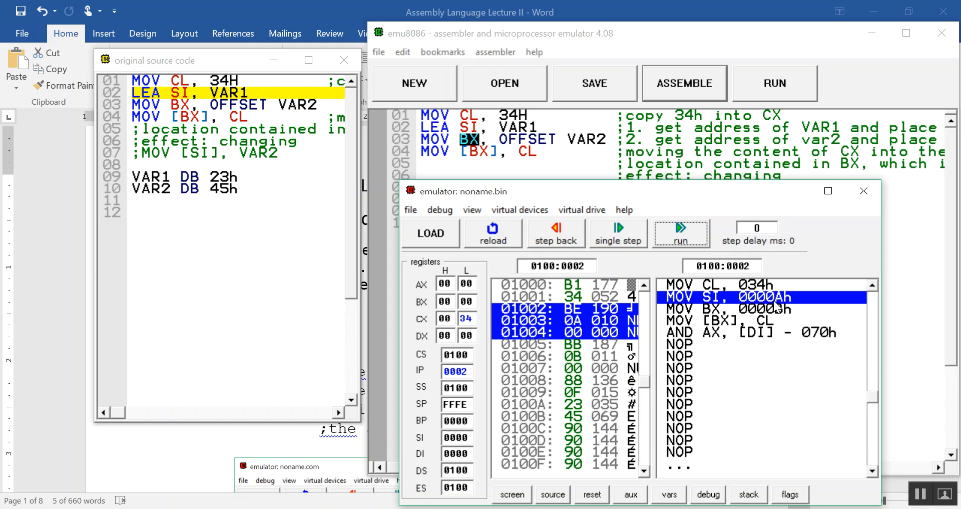
{"action": "mouse_move", "coordinate": [780, 309]}
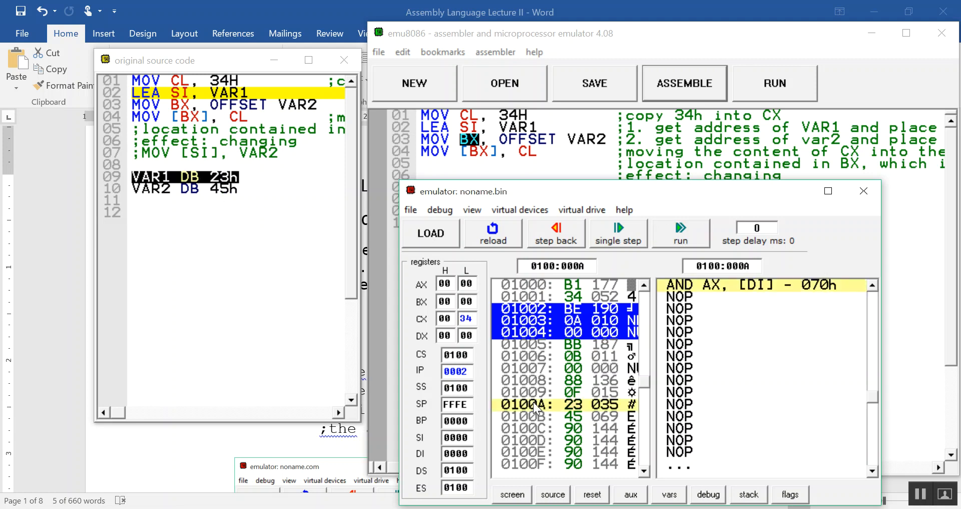
{"action": "mouse_move", "coordinate": [561, 409]}
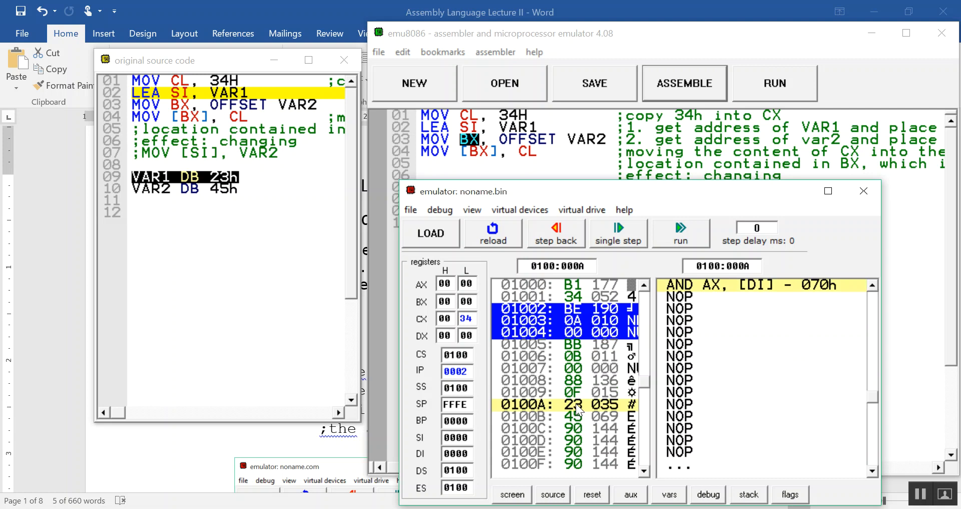
{"action": "left_click", "coordinate": [617, 233]}
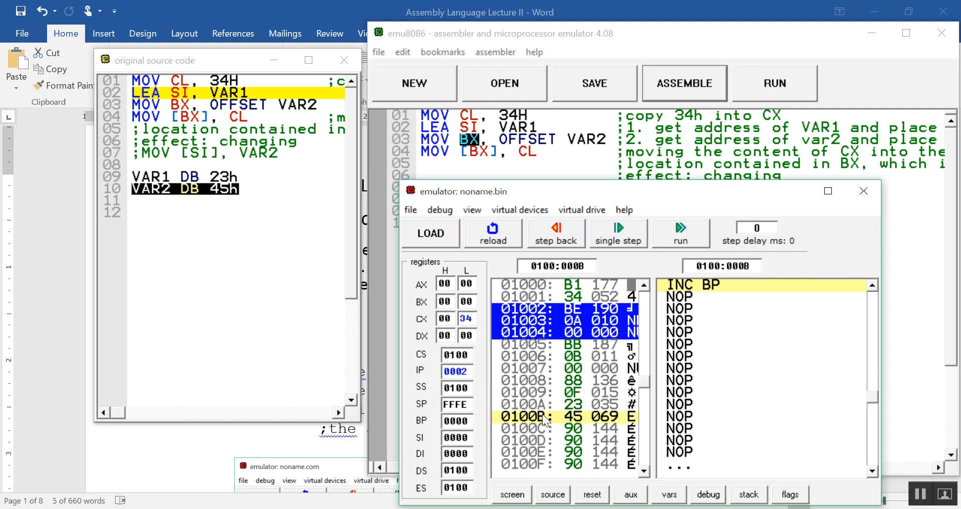
{"action": "mouse_move", "coordinate": [559, 420]}
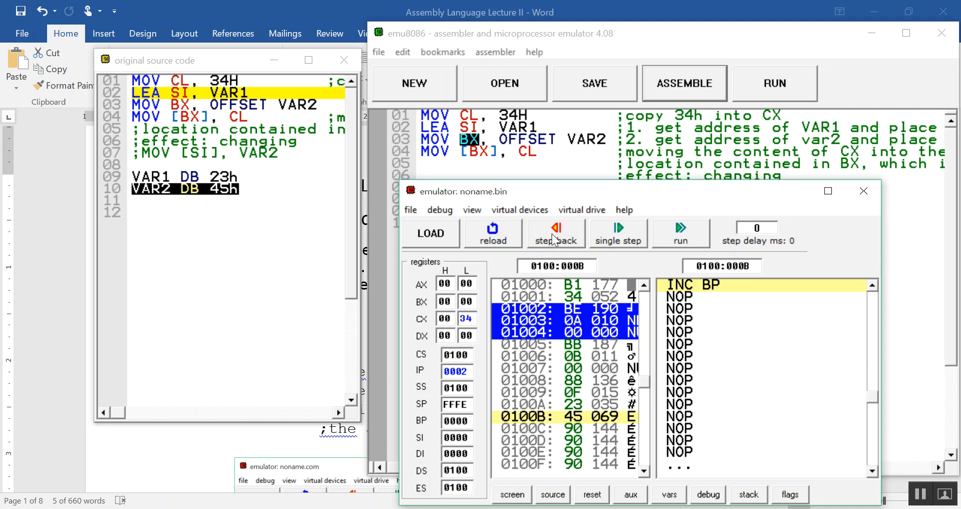
- Step back to the start and execute three instructions so CL=34h, SI=000A and BX=000B
{"action": "left_click", "coordinate": [554, 234]}
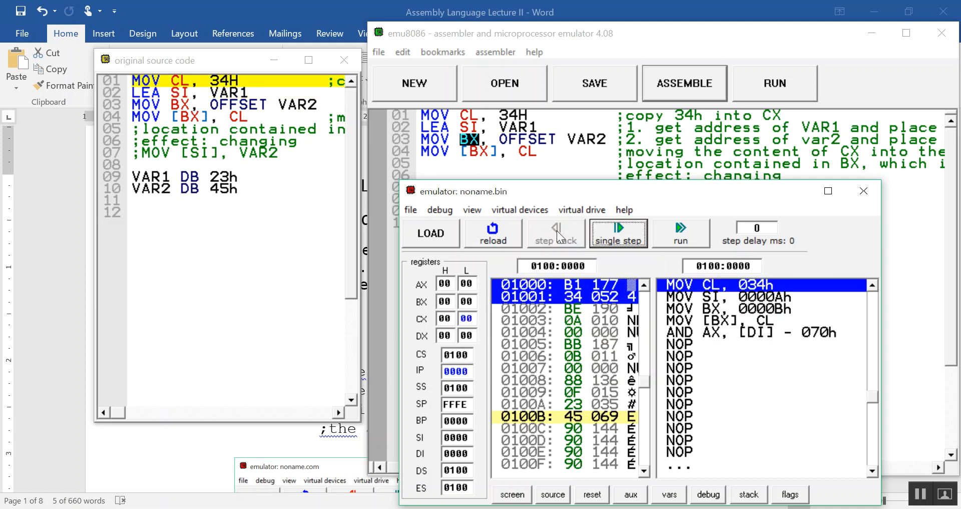
{"action": "mouse_move", "coordinate": [617, 239]}
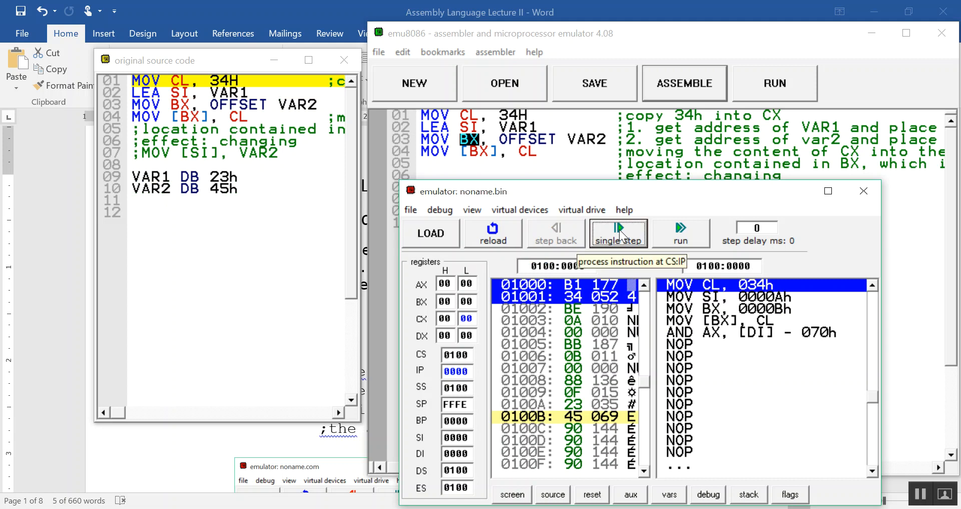
{"action": "left_click", "coordinate": [618, 233]}
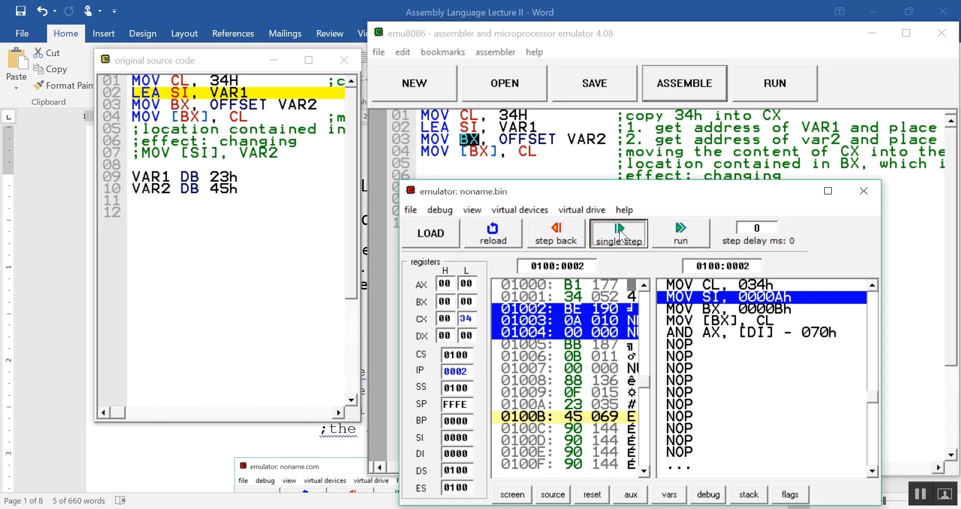
{"action": "left_click", "coordinate": [618, 233]}
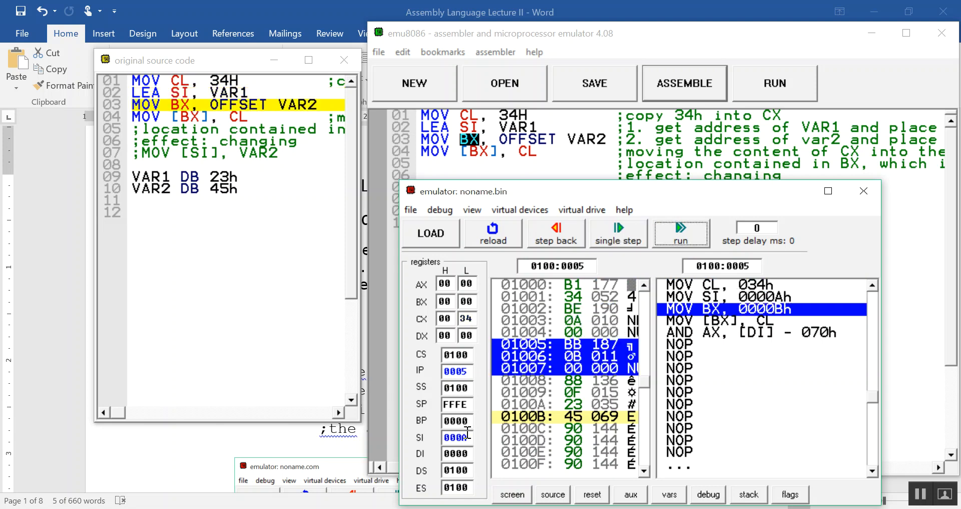
{"action": "mouse_move", "coordinate": [462, 437]}
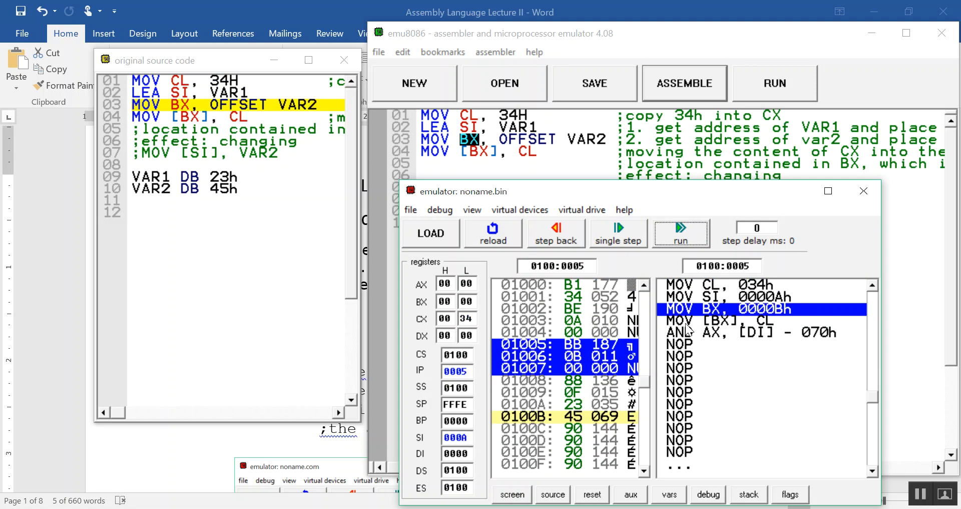
{"action": "mouse_move", "coordinate": [786, 317]}
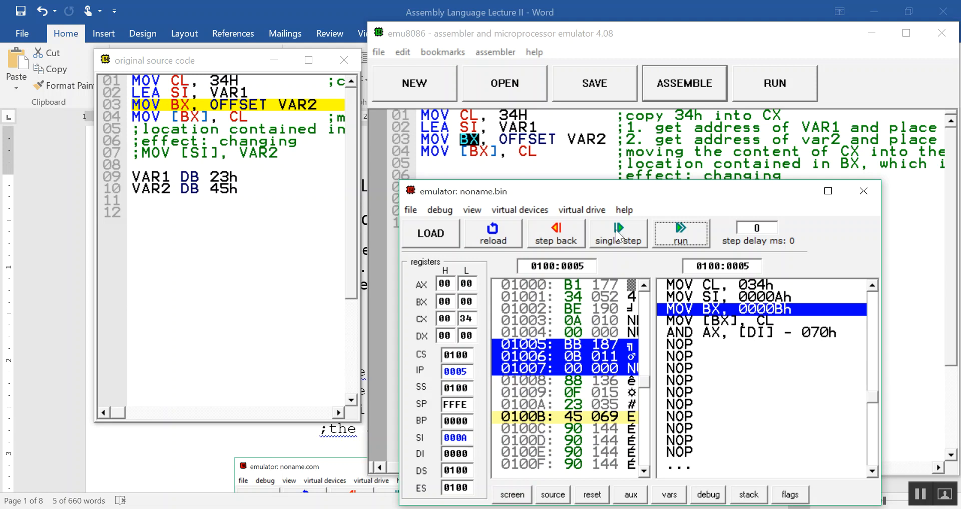
{"action": "left_click", "coordinate": [618, 233]}
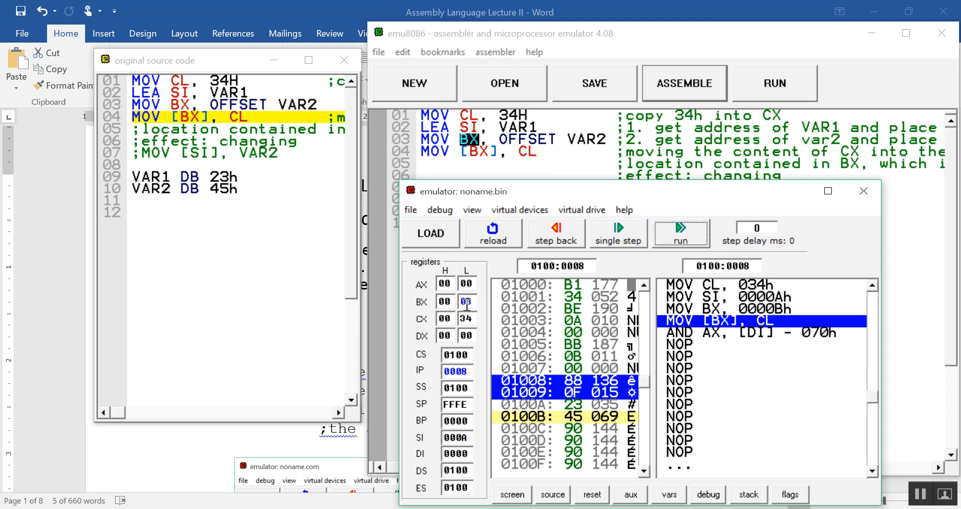
{"action": "mouse_move", "coordinate": [465, 304]}
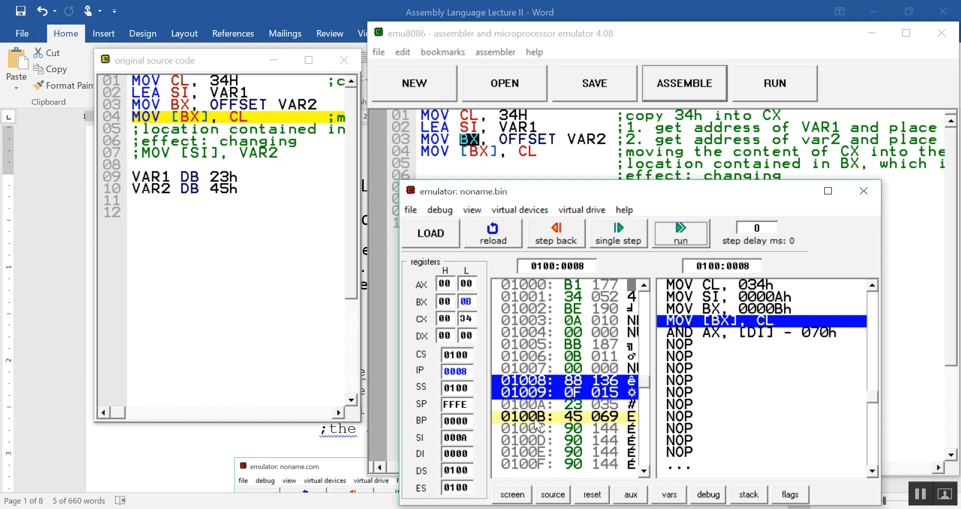
{"action": "mouse_move", "coordinate": [665, 204]}
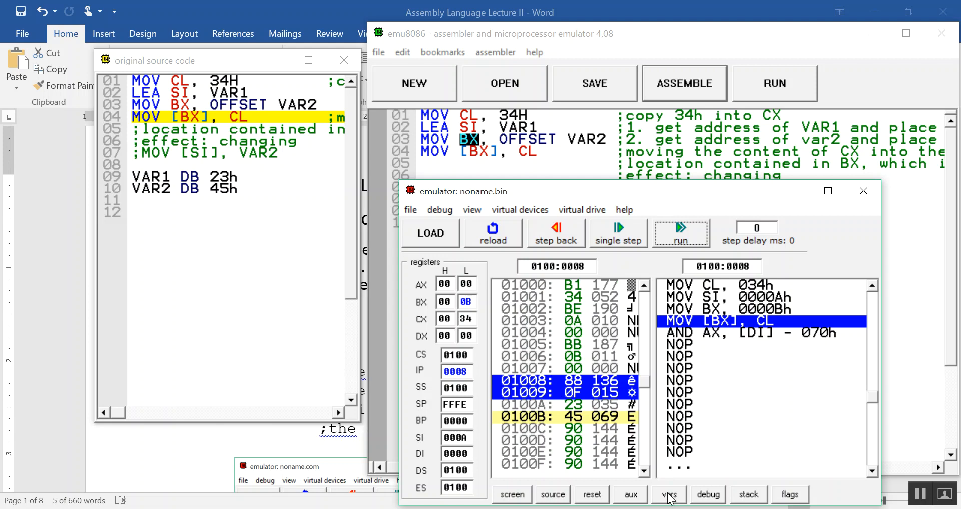
- Show the variables window and execute MOV [BX], CL so VAR2 changes from 45h to 34h
{"action": "left_click", "coordinate": [668, 493]}
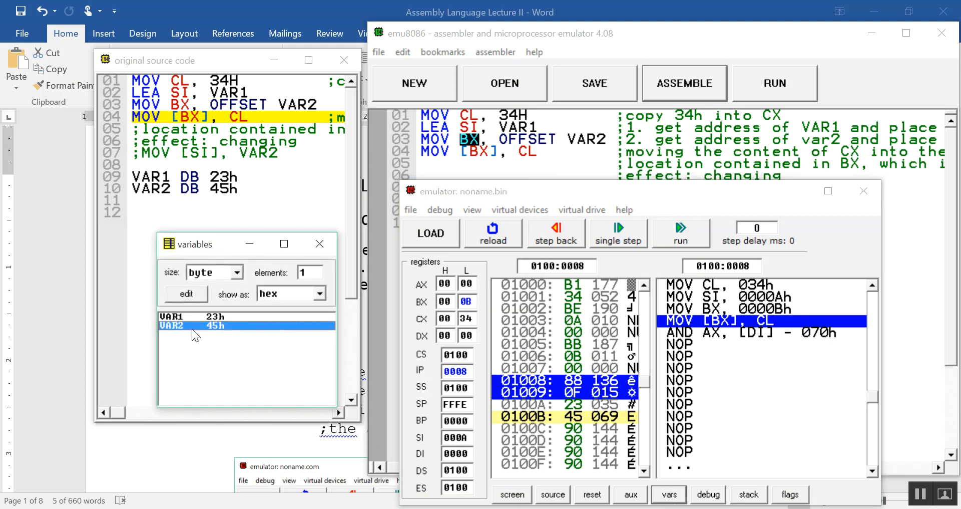
{"action": "mouse_move", "coordinate": [220, 336]}
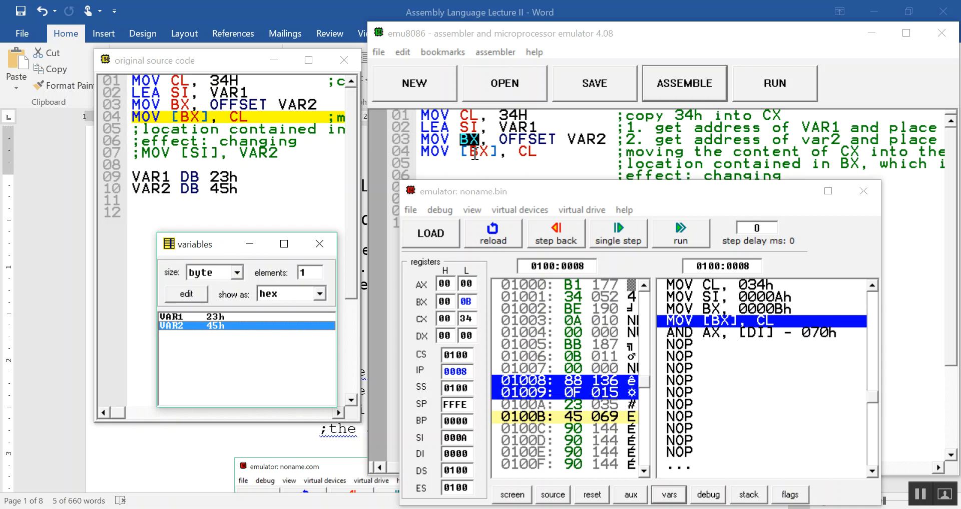
{"action": "mouse_move", "coordinate": [603, 253]}
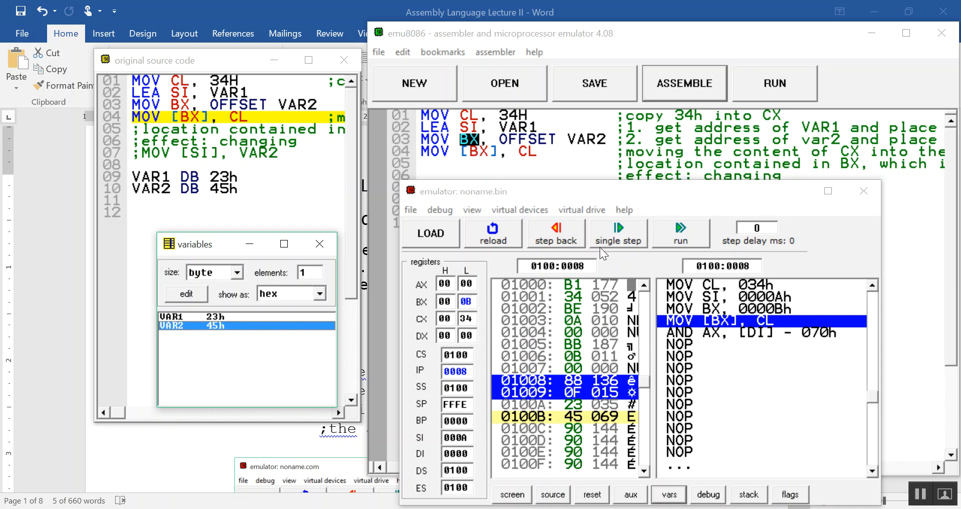
{"action": "left_click", "coordinate": [617, 234]}
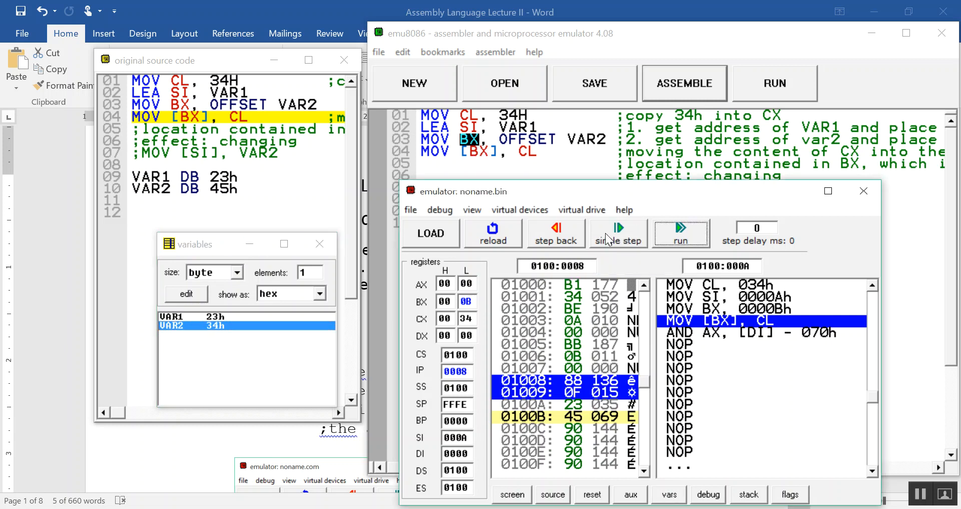
{"action": "left_click", "coordinate": [618, 233]}
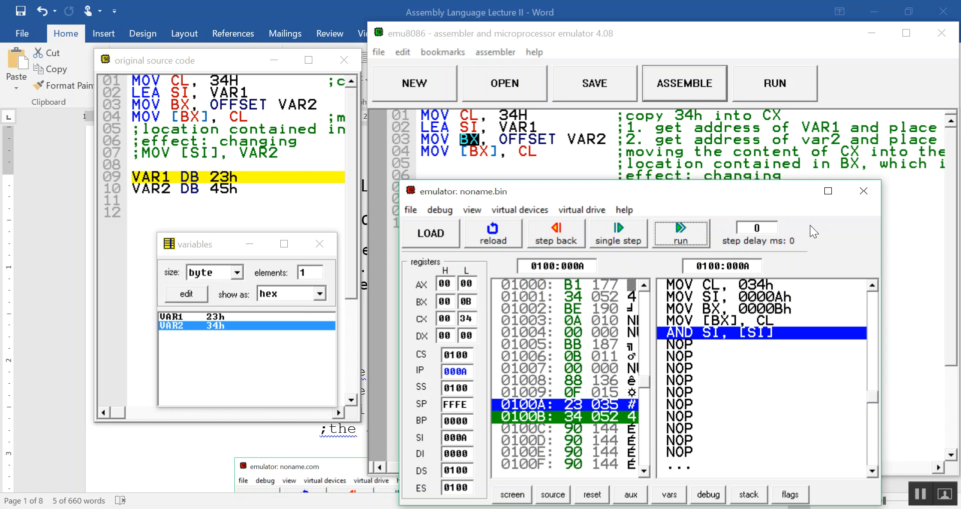
{"action": "mouse_move", "coordinate": [595, 305]}
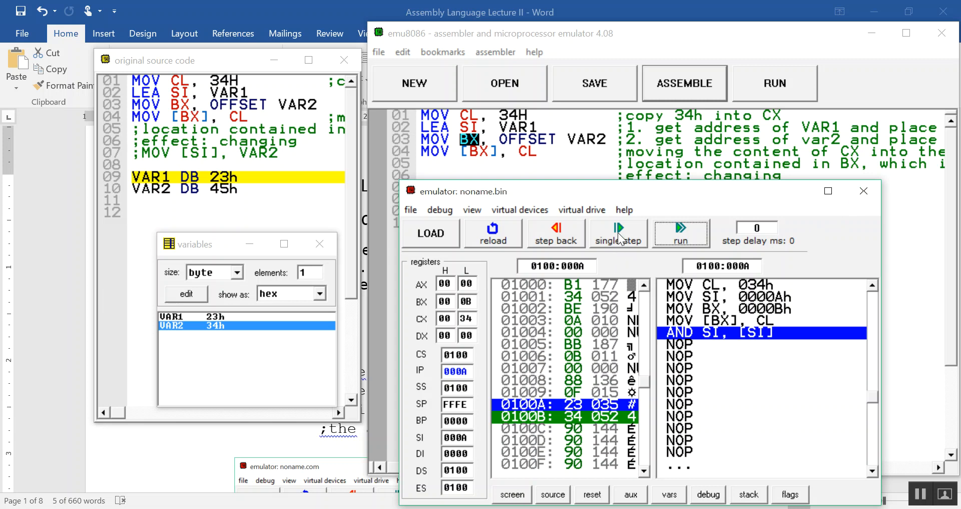
- Step once more, close the emulator and return to the editor to add MOV [SI], VAR2 on line 07
{"action": "left_click", "coordinate": [617, 233]}
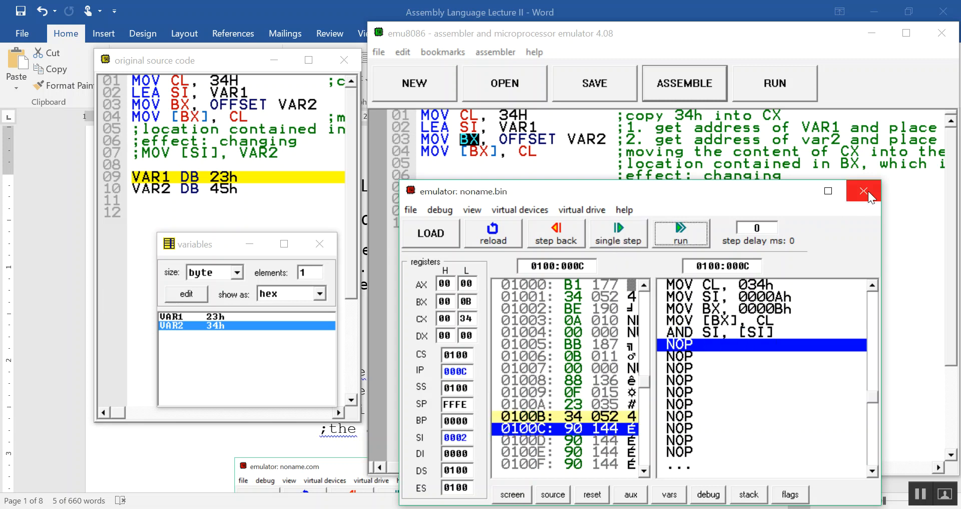
{"action": "left_click", "coordinate": [864, 190]}
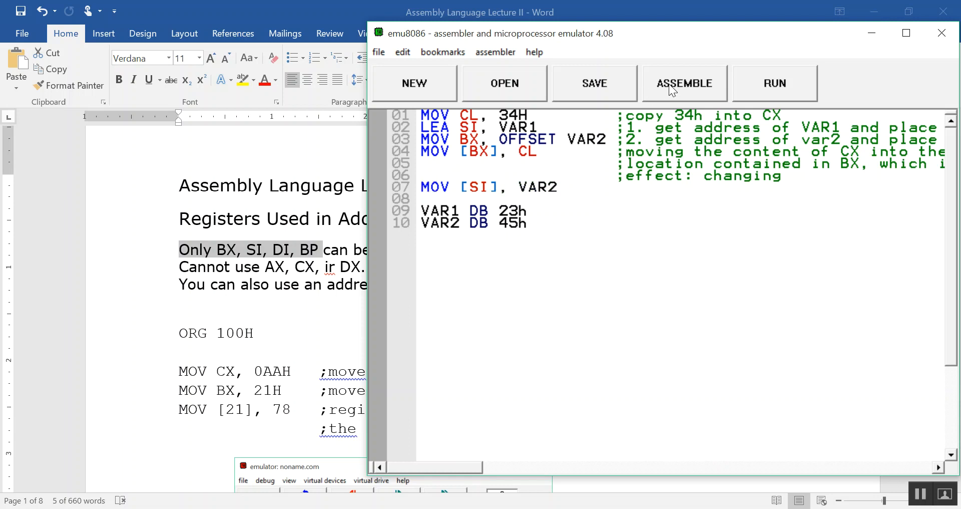
- Assemble the edited code, get a wrong parameters error on MOV [SI], VAR2, and dismiss the report
{"action": "left_click", "coordinate": [684, 83]}
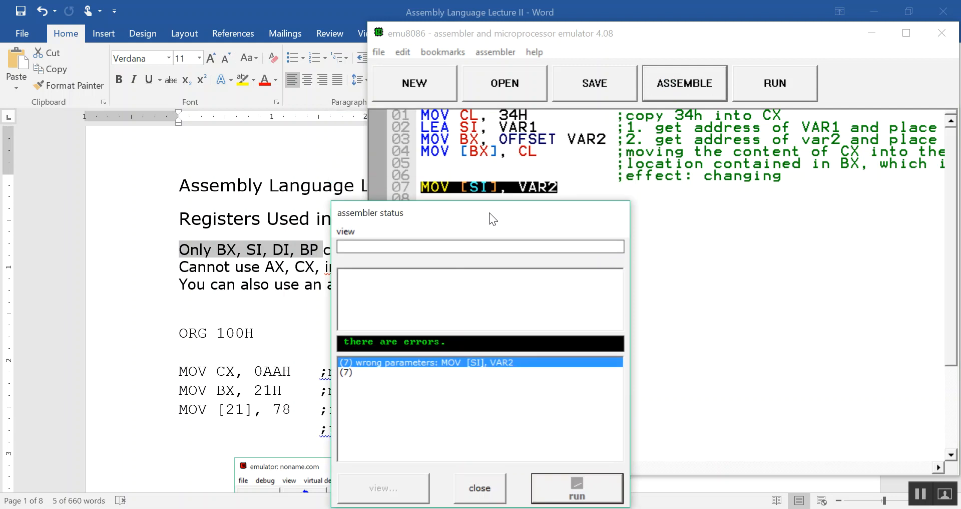
{"action": "mouse_move", "coordinate": [462, 371]}
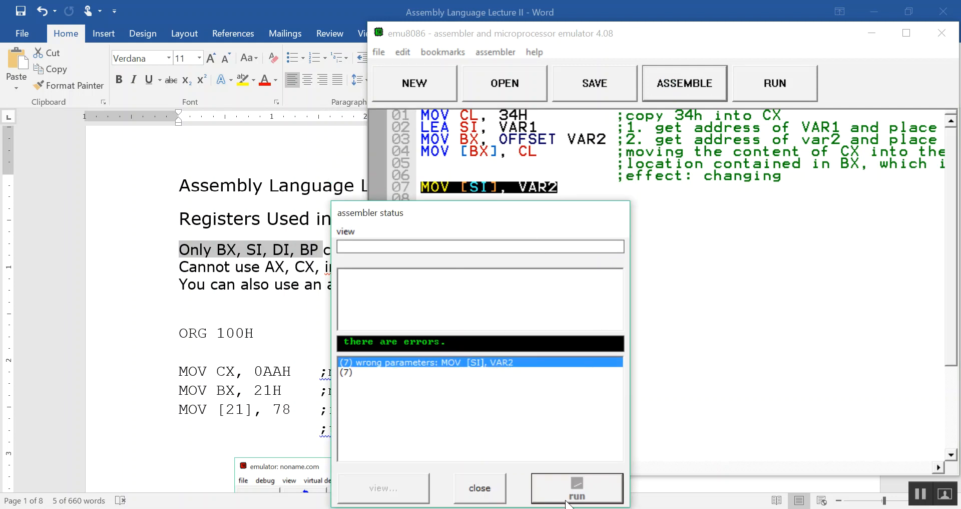
{"action": "left_click", "coordinate": [480, 487]}
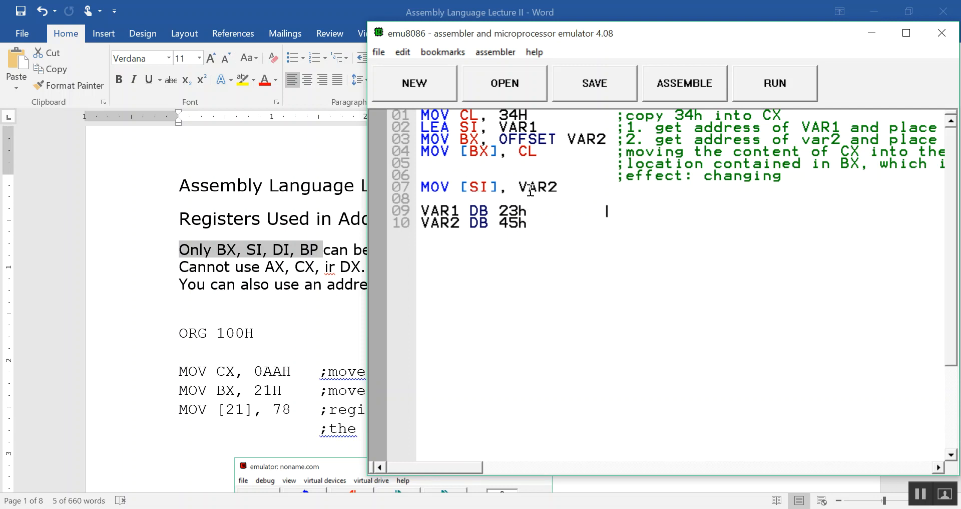
{"action": "double_click", "coordinate": [537, 187]}
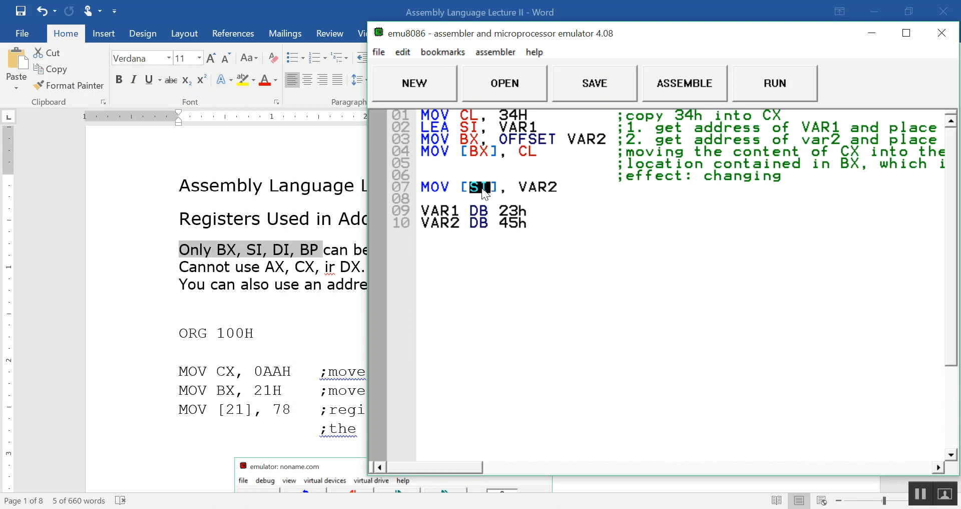
{"action": "mouse_move", "coordinate": [448, 190]}
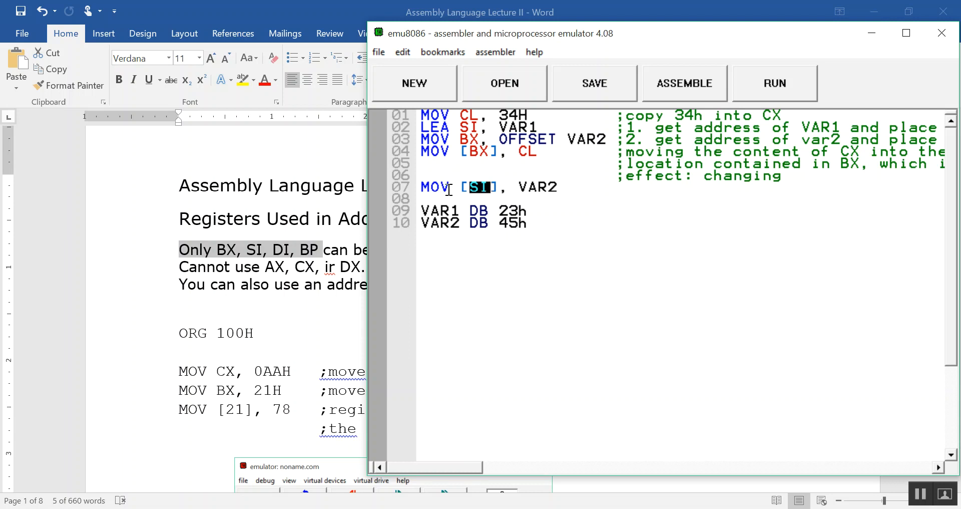
{"action": "mouse_move", "coordinate": [548, 189]}
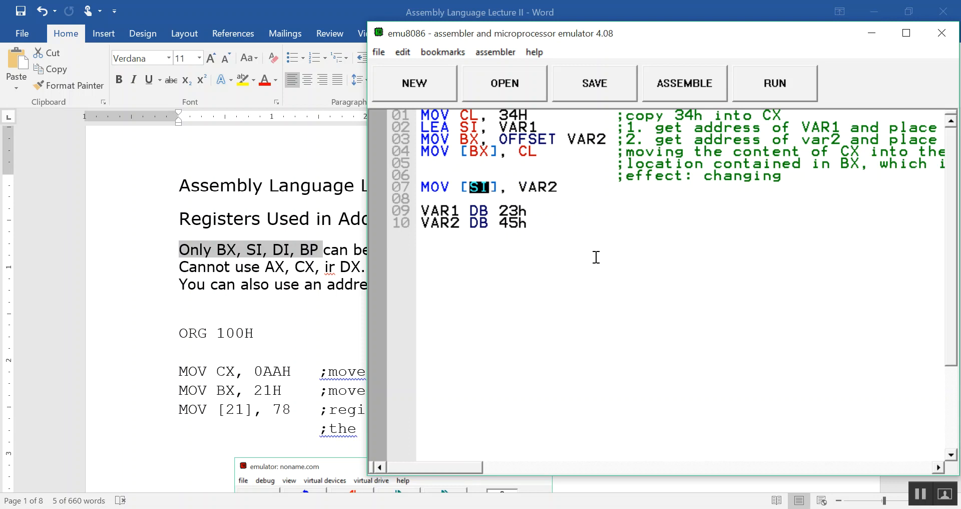
{"action": "mouse_move", "coordinate": [896, 495]}
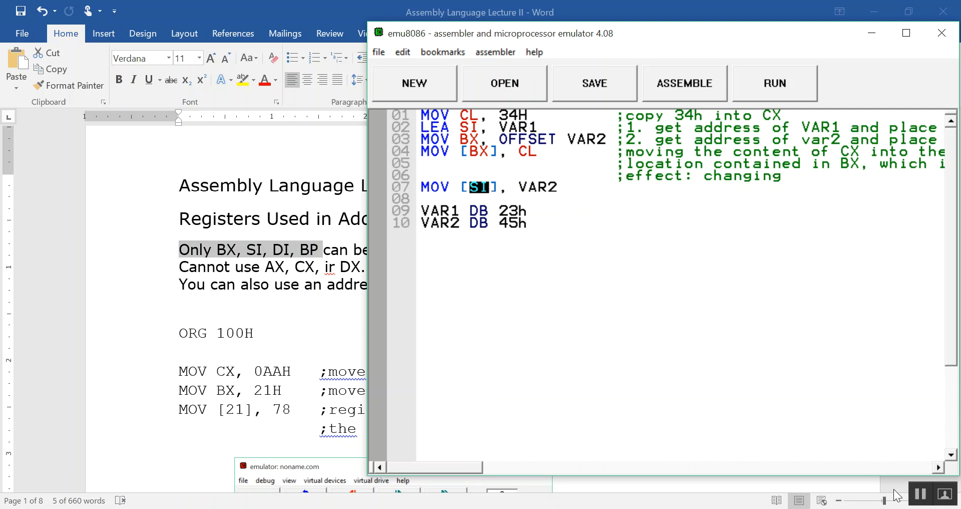